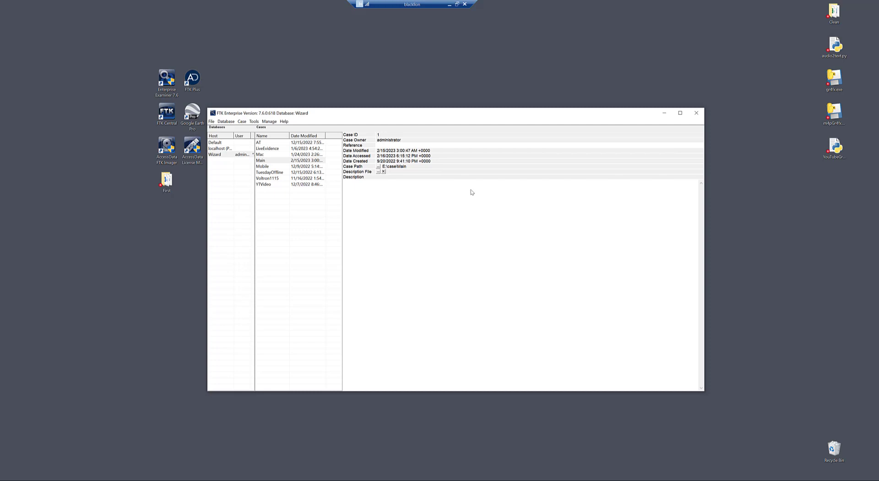
{"action": "mouse_move", "coordinate": [456, 174]}
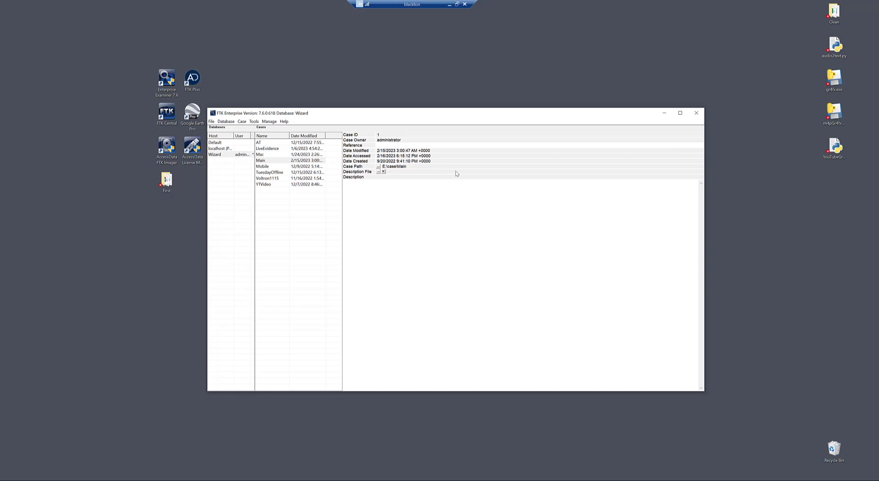
{"action": "mouse_move", "coordinate": [411, 145]}
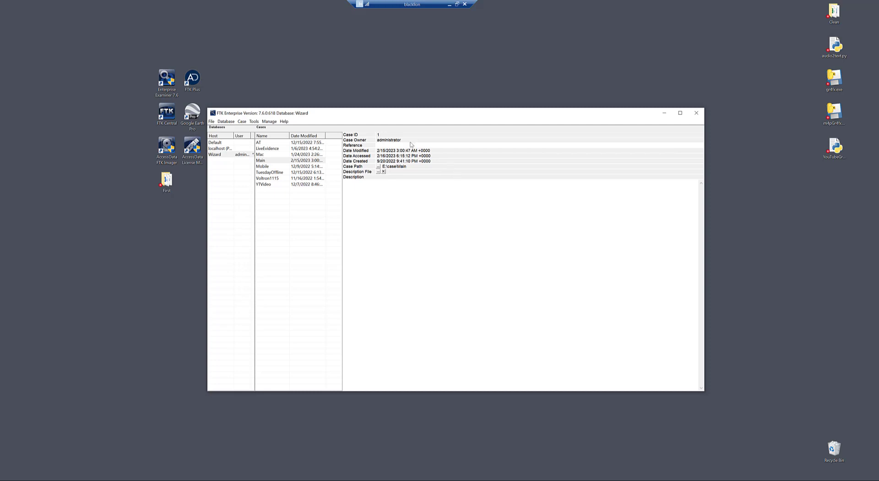
{"action": "mouse_move", "coordinate": [431, 189]}
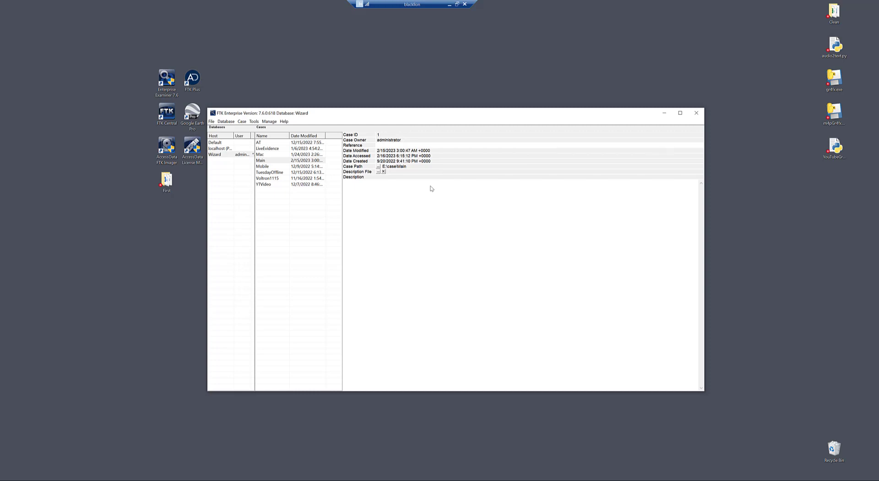
{"action": "mouse_move", "coordinate": [402, 184]}
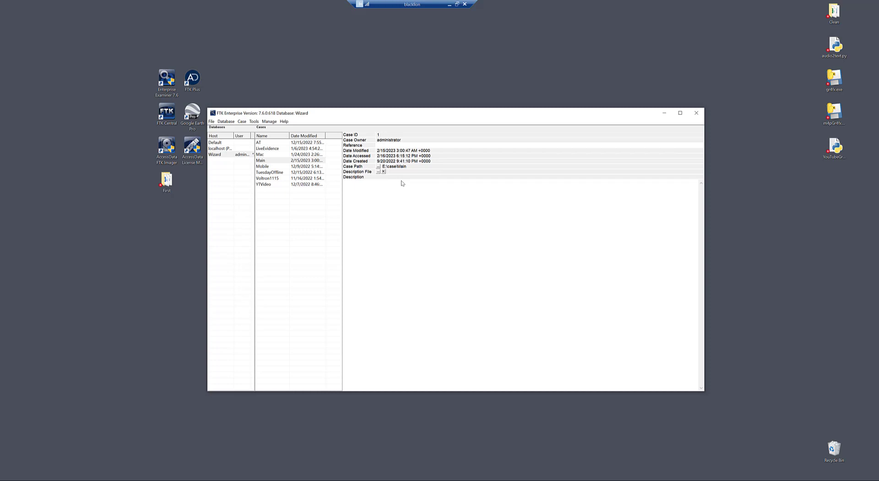
{"action": "mouse_move", "coordinate": [392, 180]}
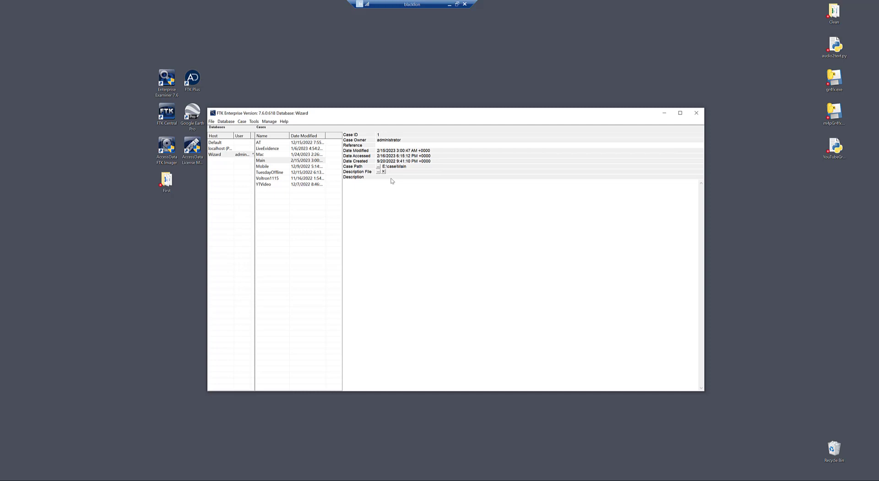
{"action": "mouse_move", "coordinate": [541, 277]}
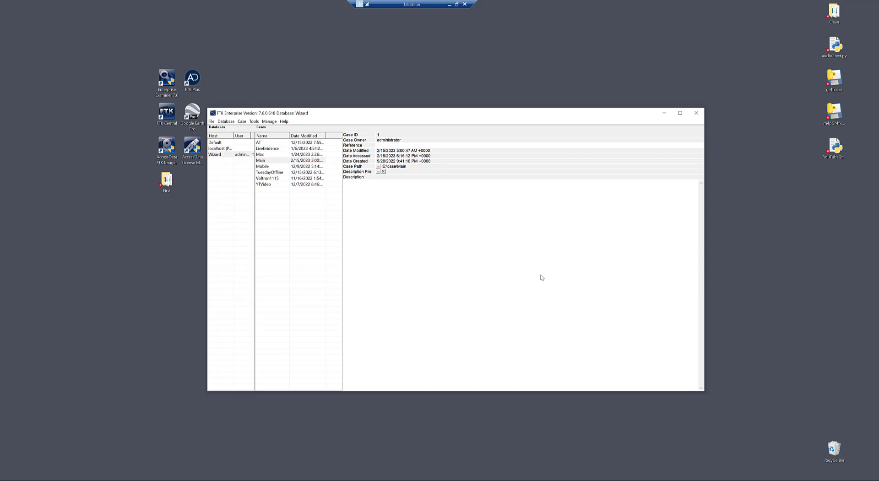
{"action": "mouse_move", "coordinate": [534, 276]}
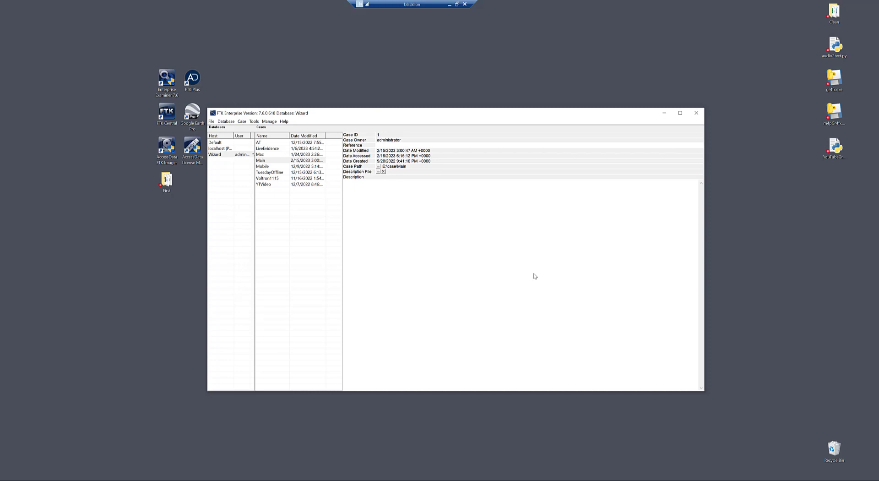
{"action": "mouse_move", "coordinate": [241, 122]}
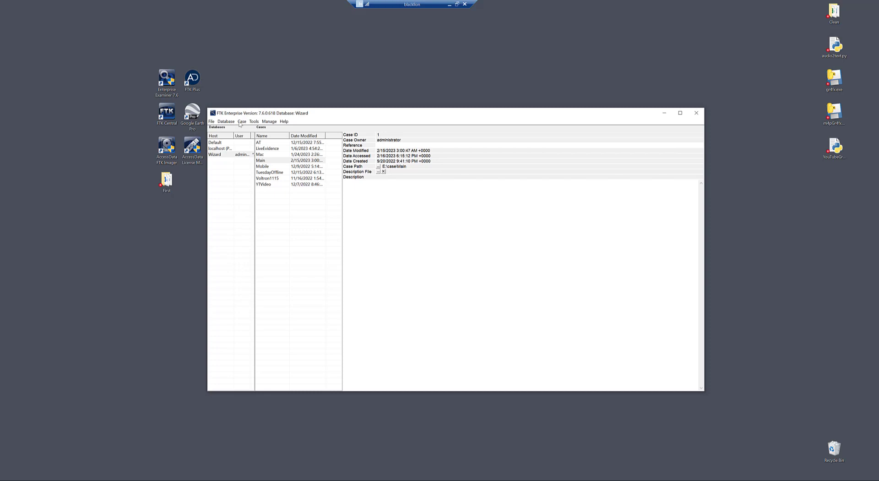
Start a new case and customize its Forensic Processing profile's detailed options
{"action": "left_click", "coordinate": [241, 121]}
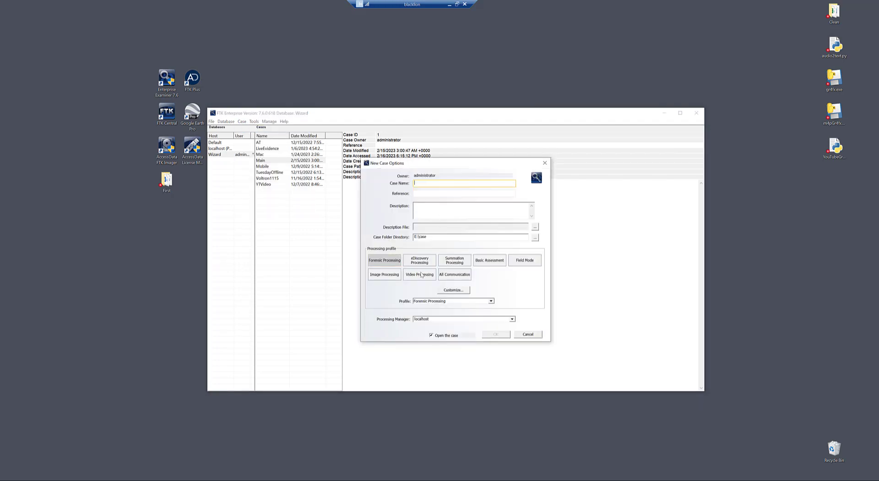
{"action": "mouse_move", "coordinate": [456, 311]}
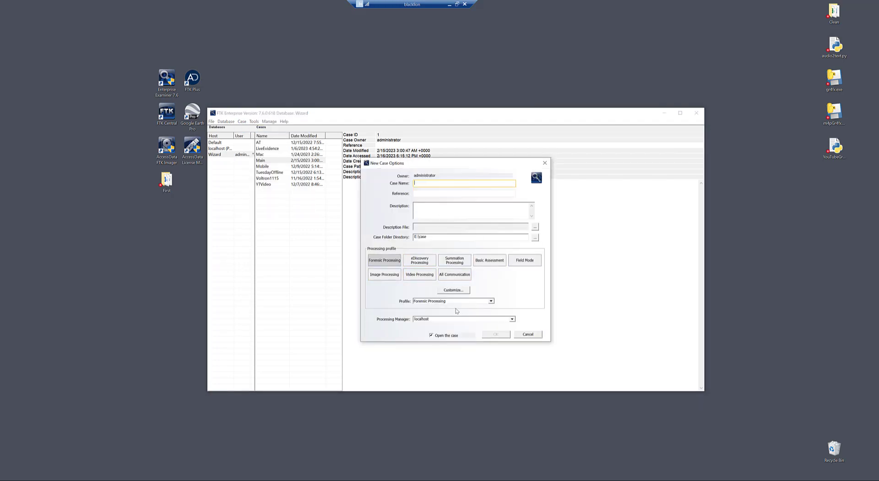
{"action": "mouse_move", "coordinate": [472, 312]}
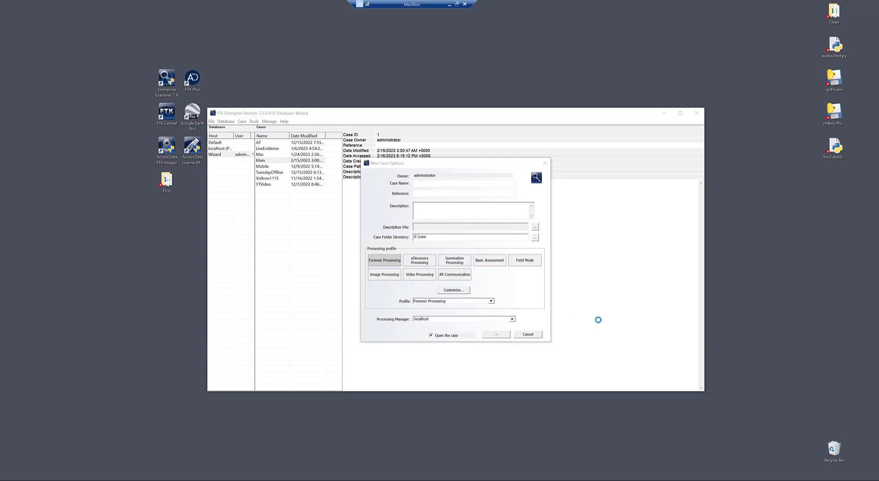
{"action": "left_click", "coordinate": [452, 290]}
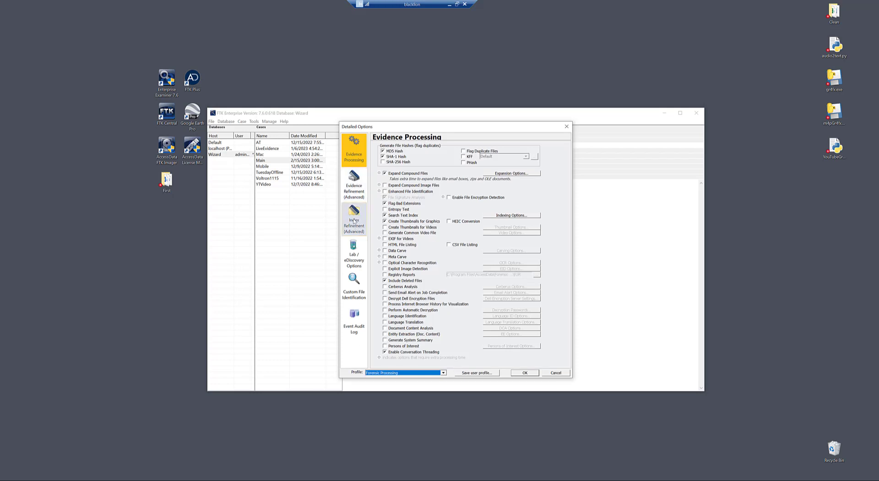
Switch the Detailed Options to the Index Refinement (Advanced) page
{"action": "left_click", "coordinate": [354, 219]}
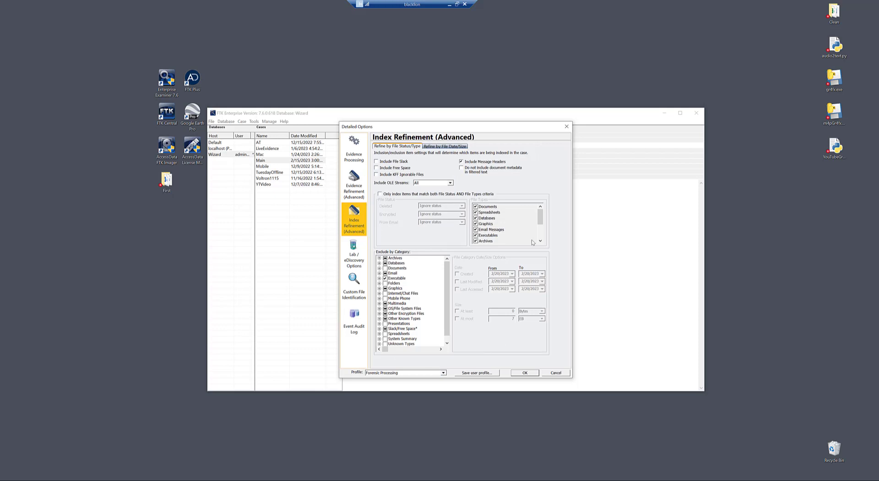
{"action": "mouse_move", "coordinate": [403, 243]}
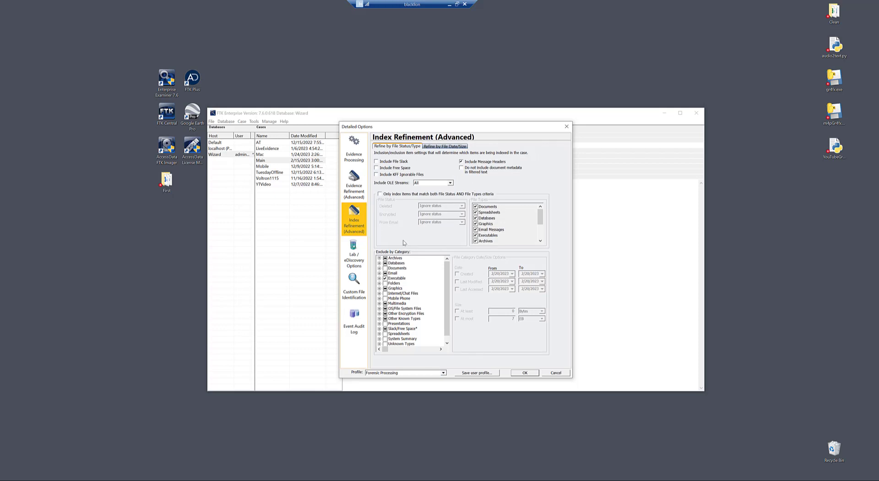
{"action": "mouse_move", "coordinate": [413, 289]}
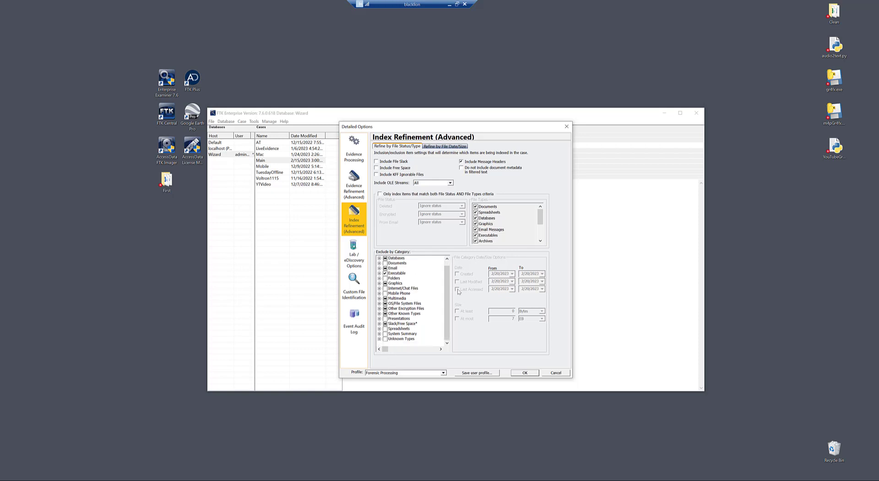
Expand the Archives and Databases categories down to the Other Databases subtypes in the exclusion tree
{"action": "scroll", "scroll_direction": "up", "scroll_amount": 3}
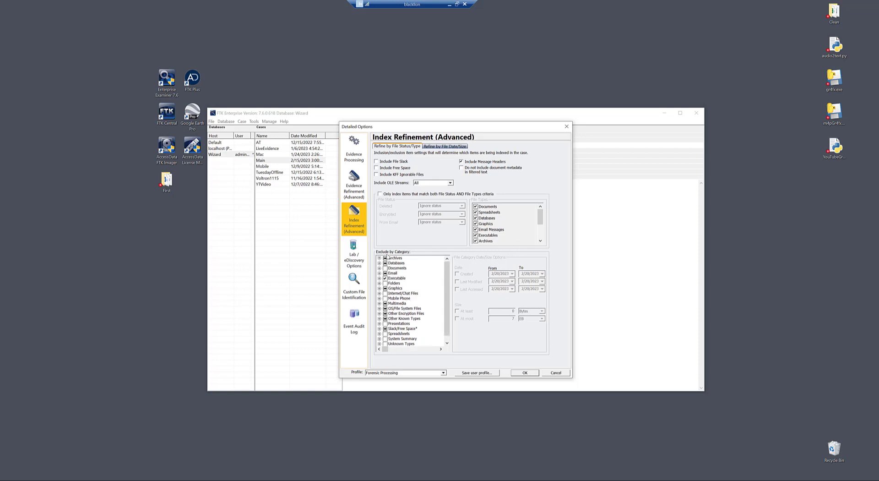
{"action": "left_click", "coordinate": [381, 257]}
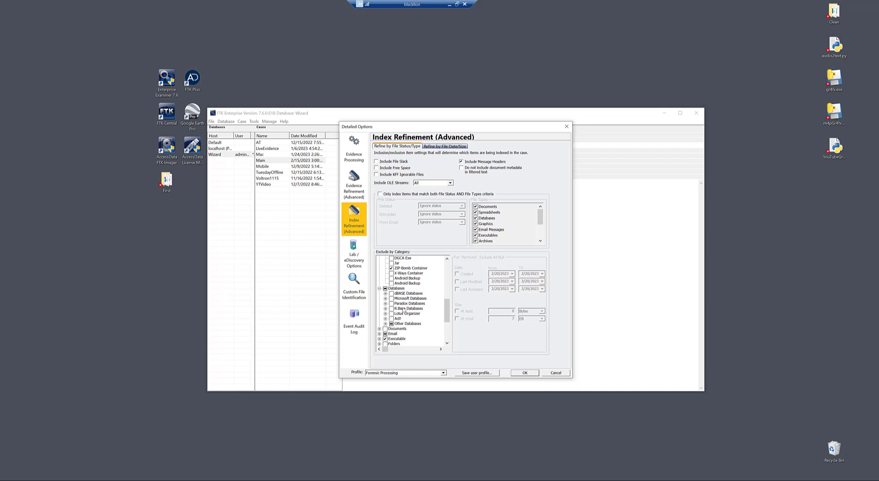
{"action": "scroll", "scroll_direction": "down", "scroll_amount": 3}
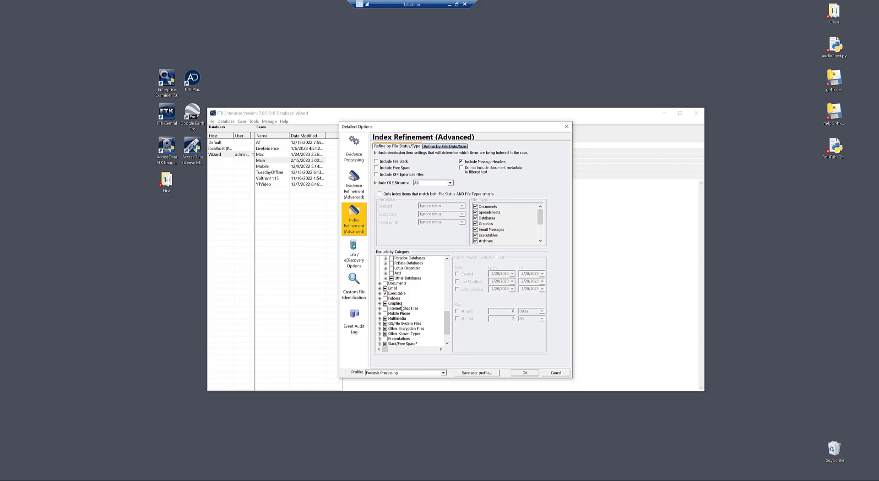
{"action": "mouse_move", "coordinate": [413, 303]}
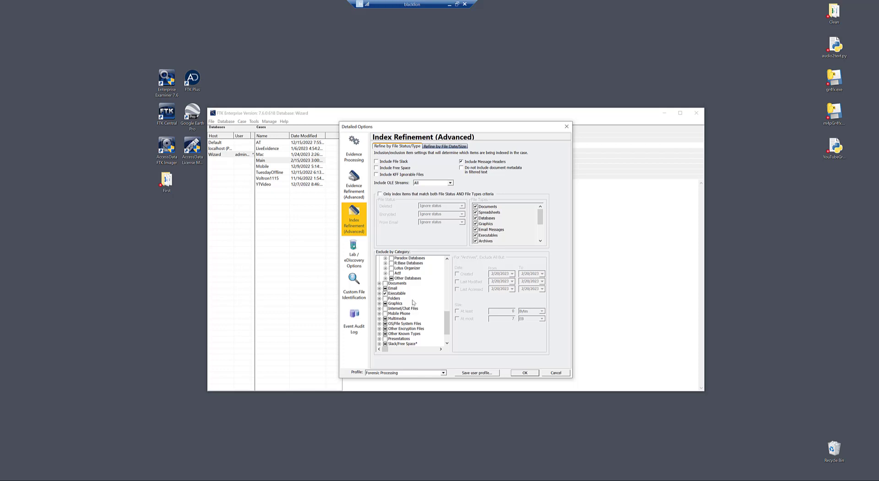
{"action": "mouse_move", "coordinate": [393, 298]}
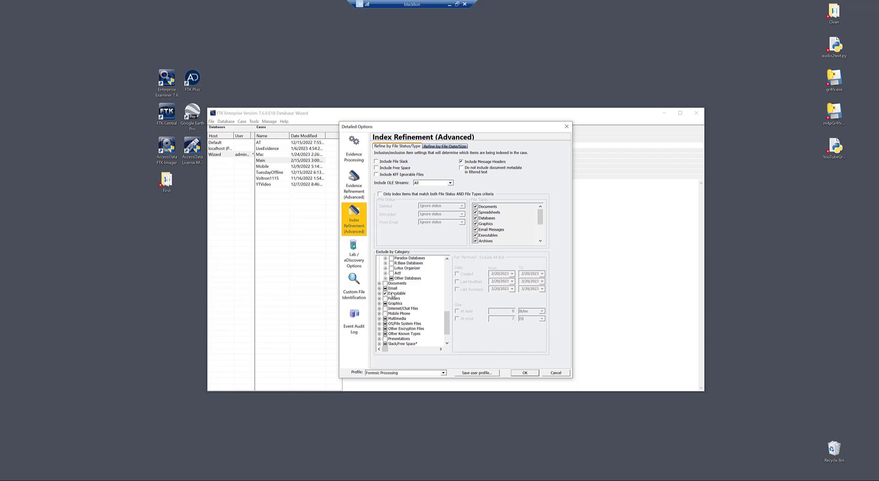
{"action": "scroll", "scroll_direction": "up", "scroll_amount": 3}
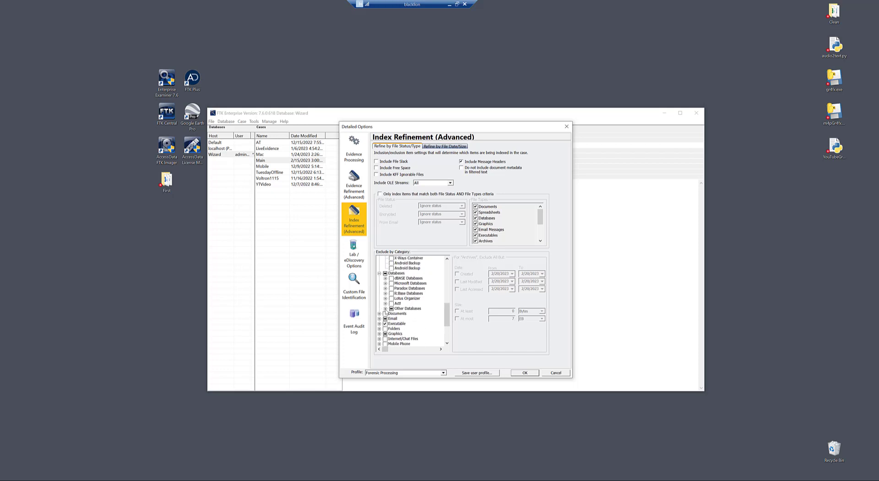
{"action": "scroll", "scroll_direction": "down", "scroll_amount": 3}
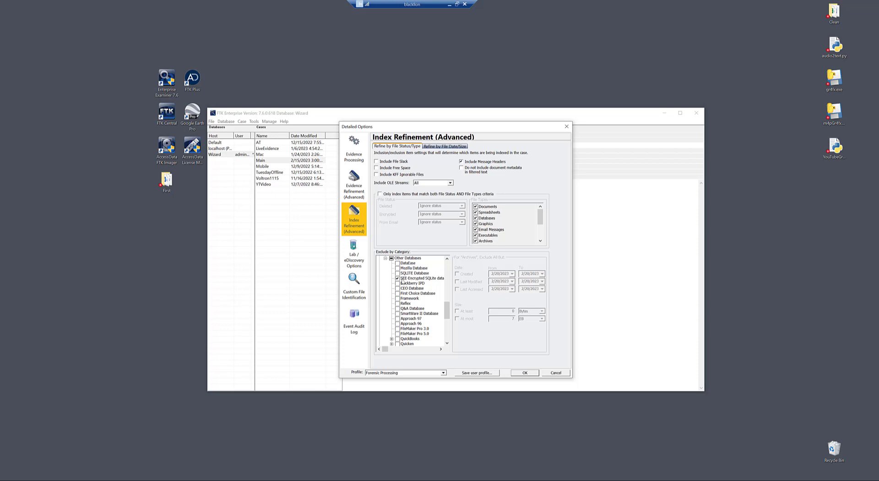
{"action": "scroll", "scroll_direction": "down", "scroll_amount": 3}
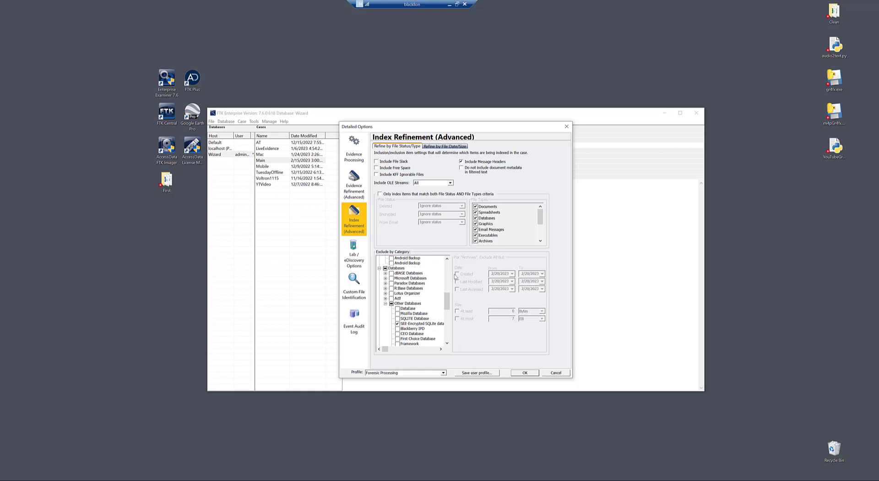
{"action": "mouse_move", "coordinate": [433, 259]}
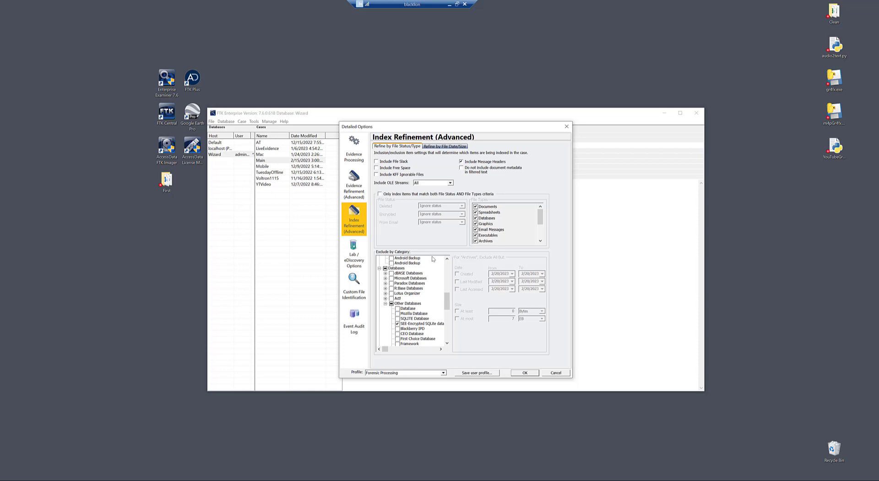
{"action": "mouse_move", "coordinate": [424, 283]}
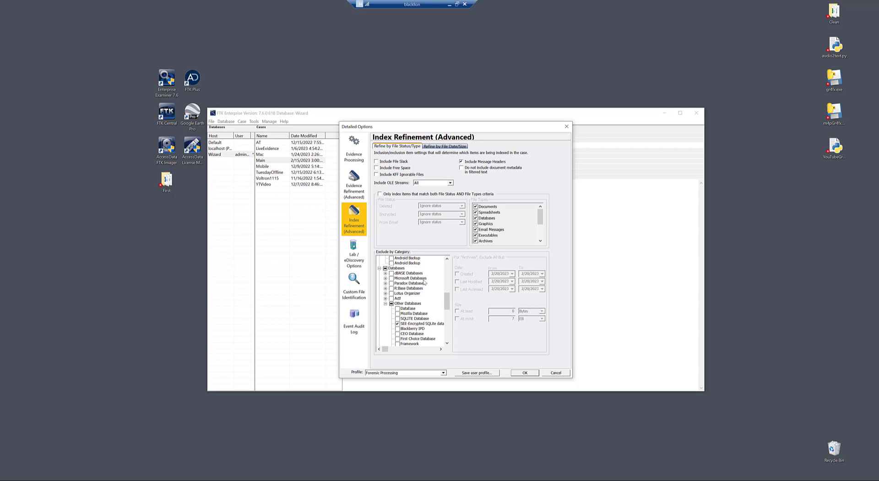
{"action": "scroll", "scroll_direction": "down", "scroll_amount": 3}
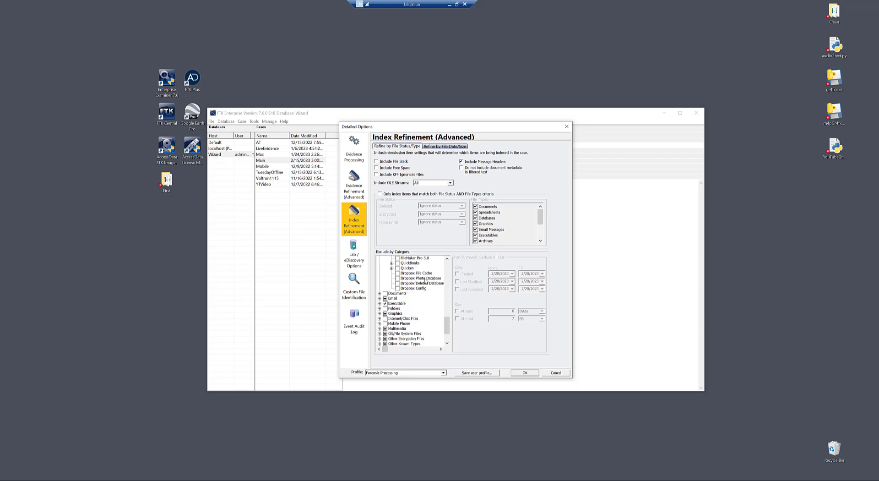
{"action": "scroll", "scroll_direction": "down", "scroll_amount": 3}
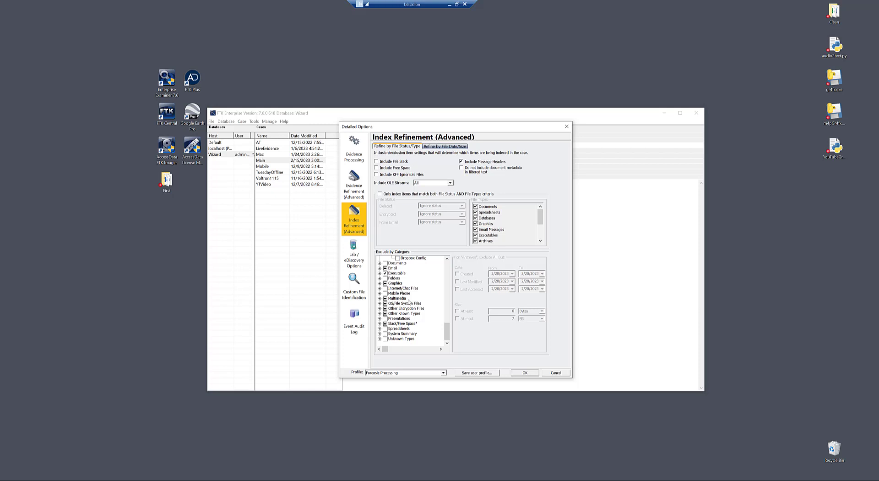
{"action": "mouse_move", "coordinate": [409, 301]}
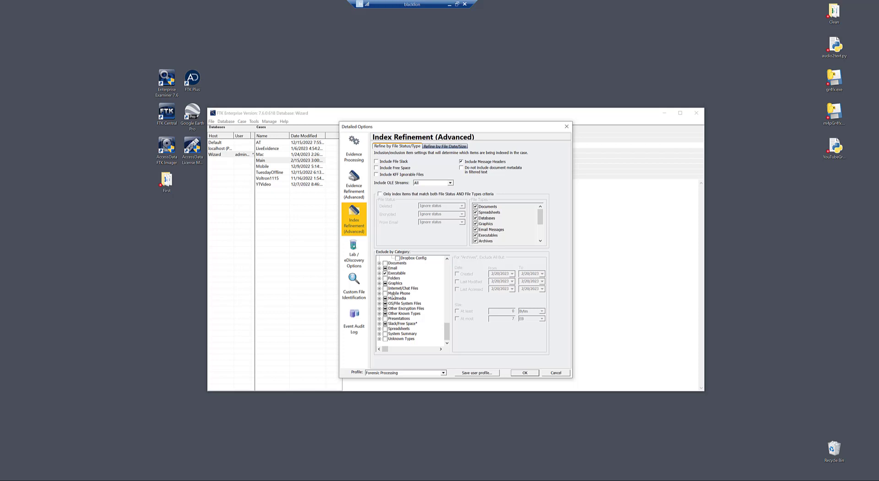
{"action": "mouse_move", "coordinate": [471, 310]}
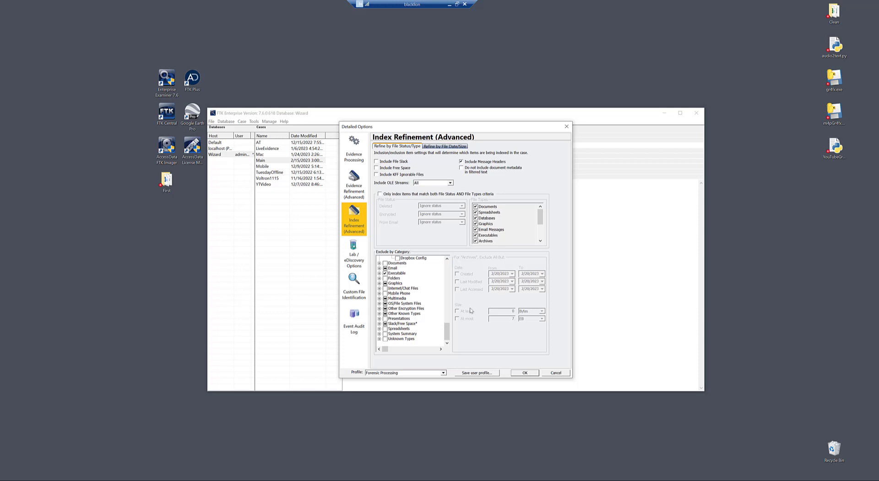
{"action": "mouse_move", "coordinate": [408, 284]}
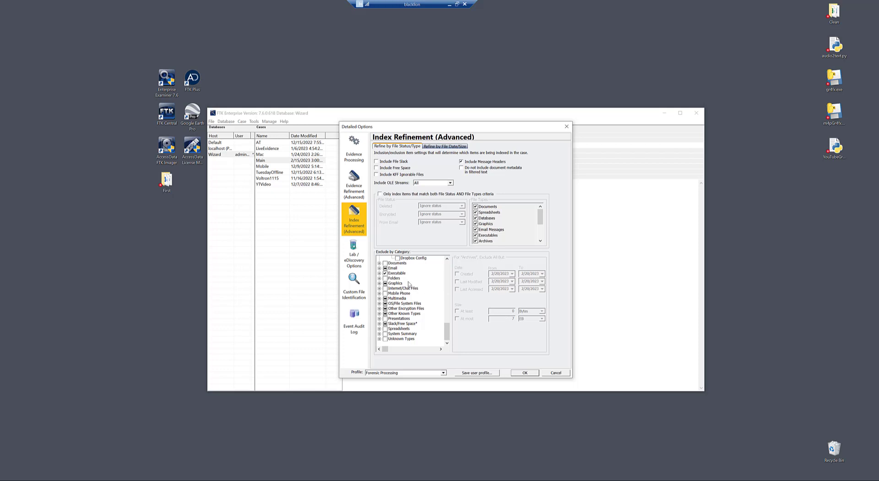
{"action": "mouse_move", "coordinate": [409, 284]}
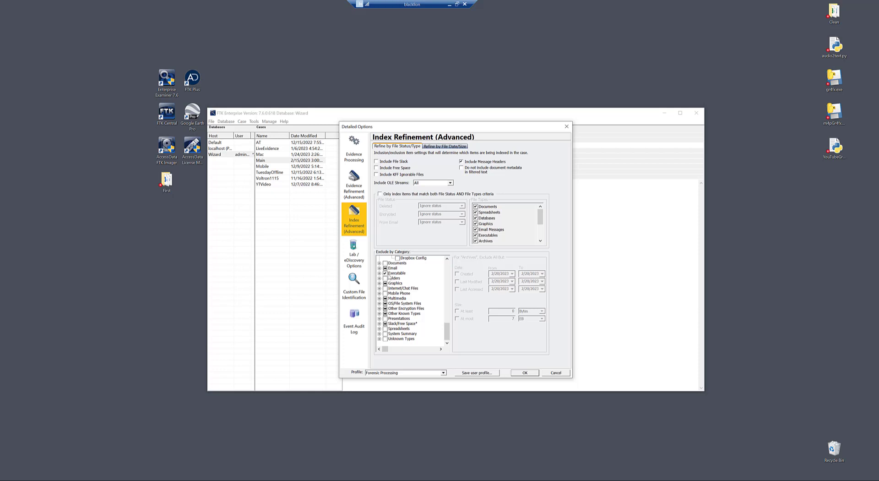
Select the Executable category to show its exclusion date and size filters
{"action": "left_click", "coordinate": [397, 273]}
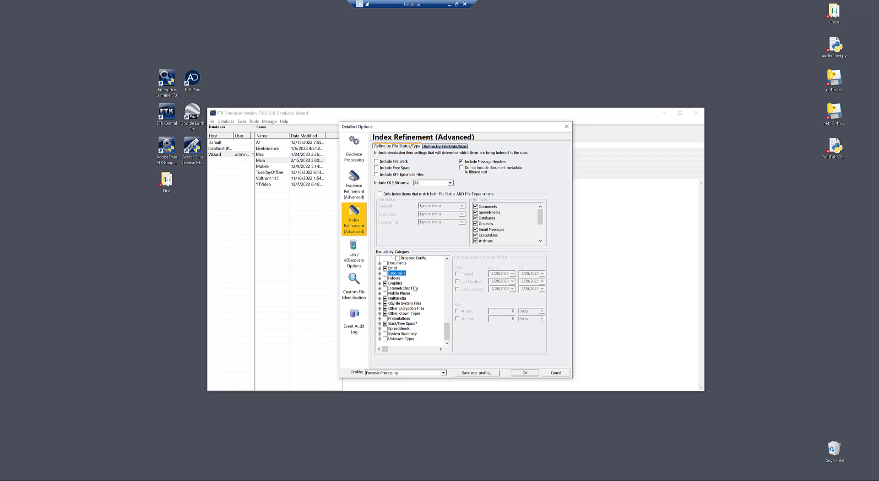
{"action": "mouse_move", "coordinate": [390, 340]}
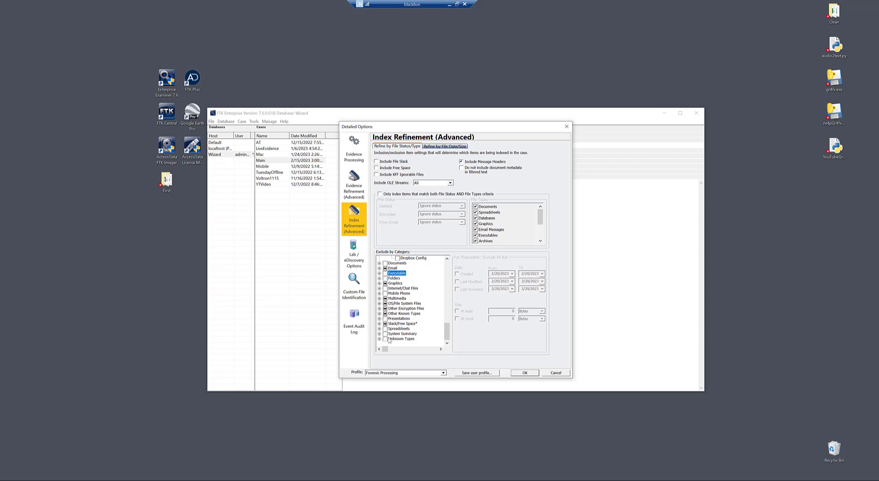
{"action": "mouse_move", "coordinate": [474, 251]}
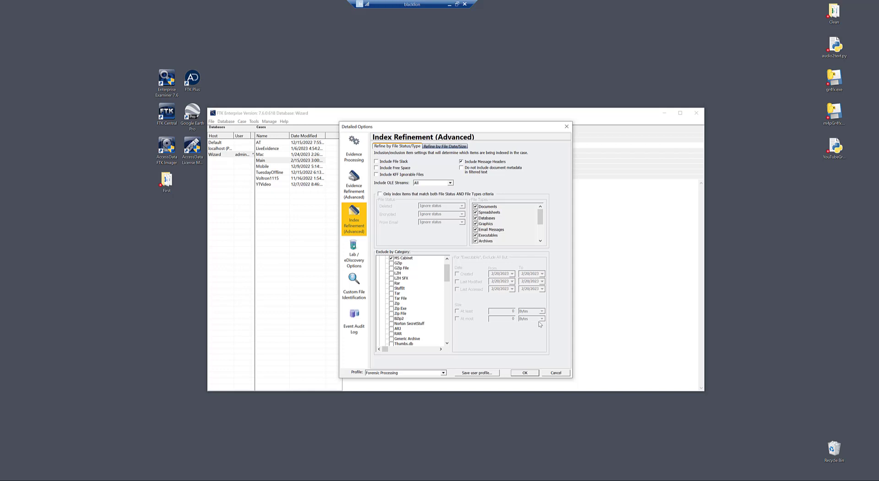
{"action": "mouse_move", "coordinate": [448, 301]}
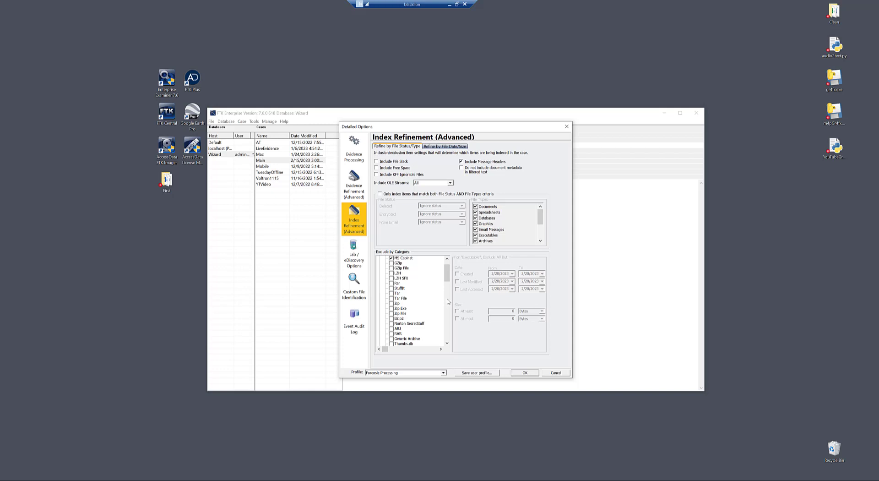
{"action": "mouse_move", "coordinate": [582, 344]}
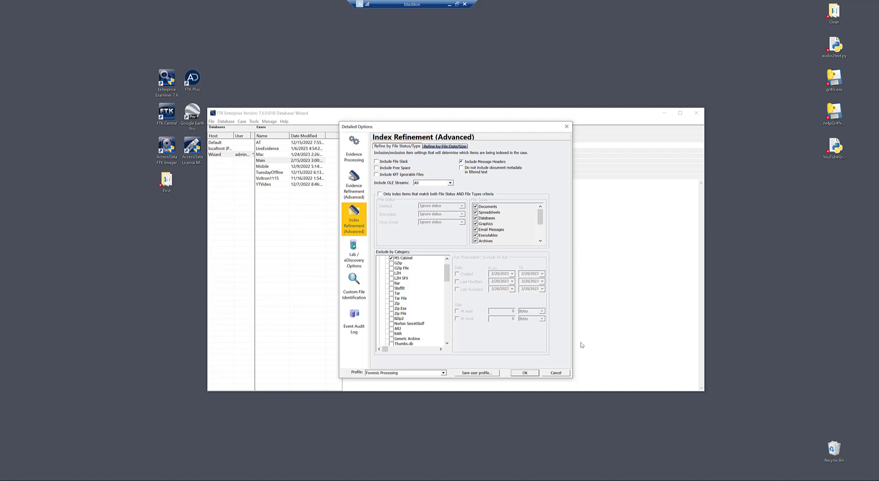